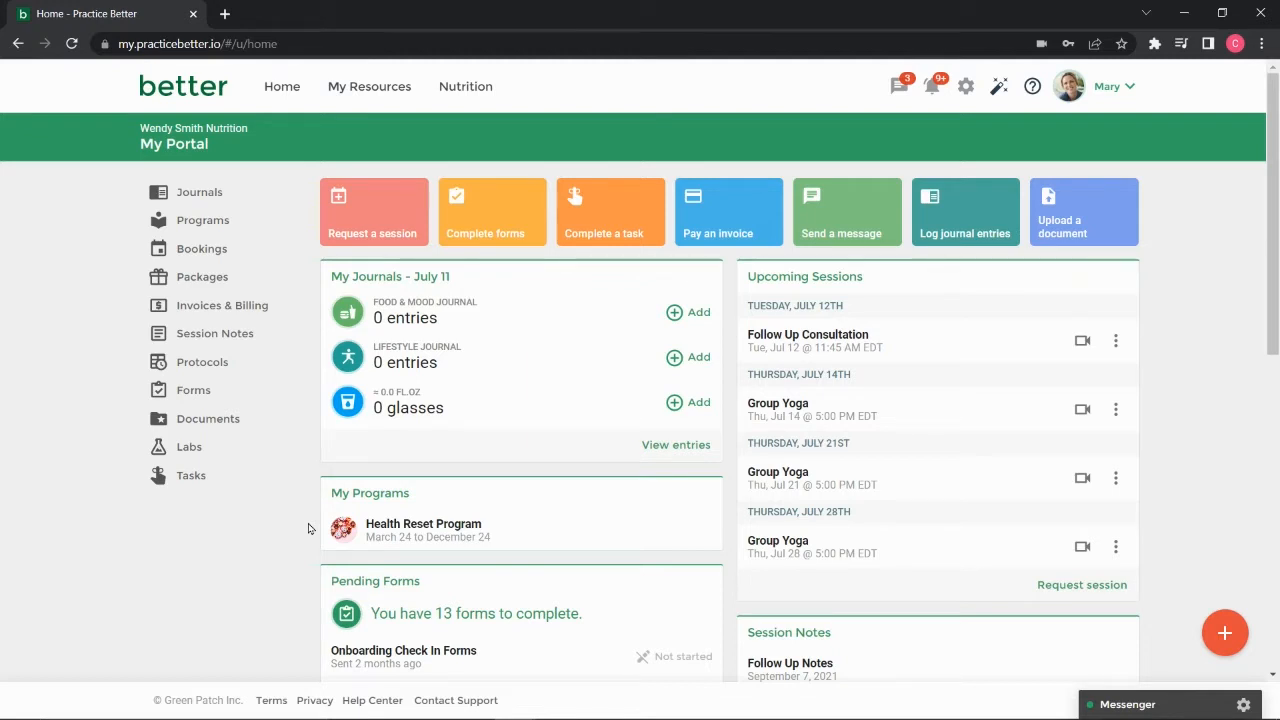
mouse_move(208, 418)
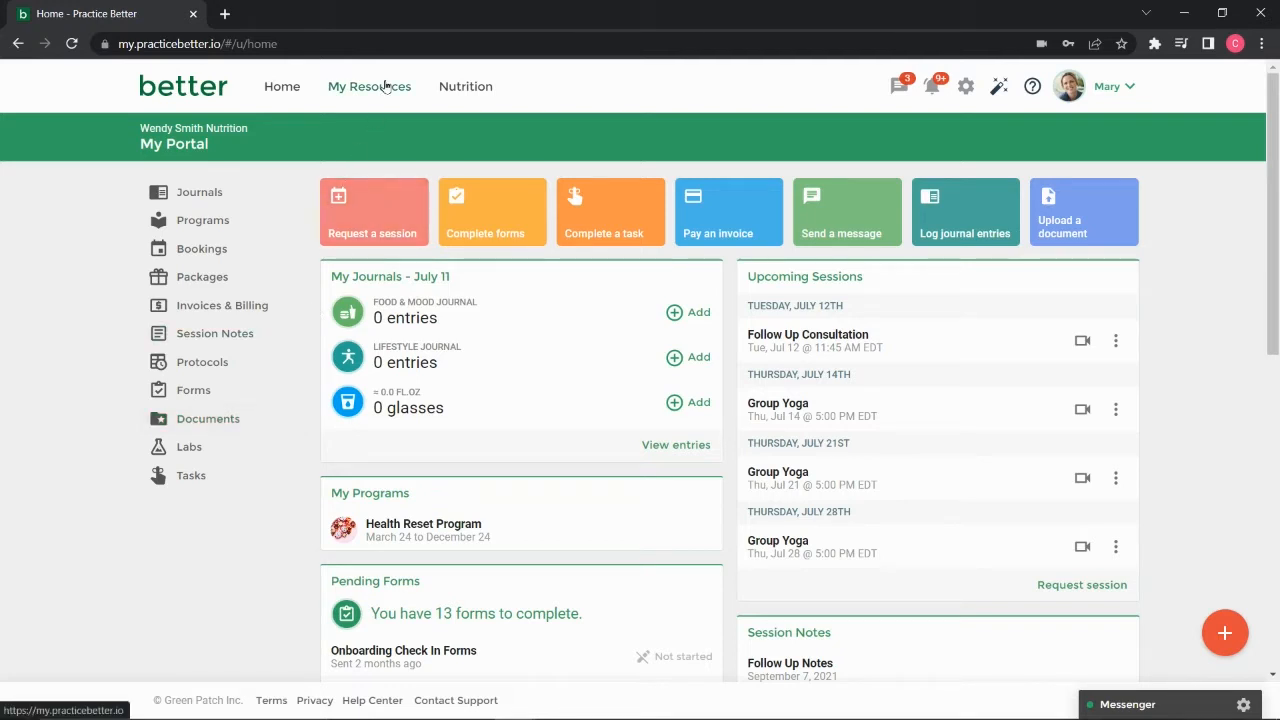
Show the My Resources menu from the client portal home page
left_click(369, 86)
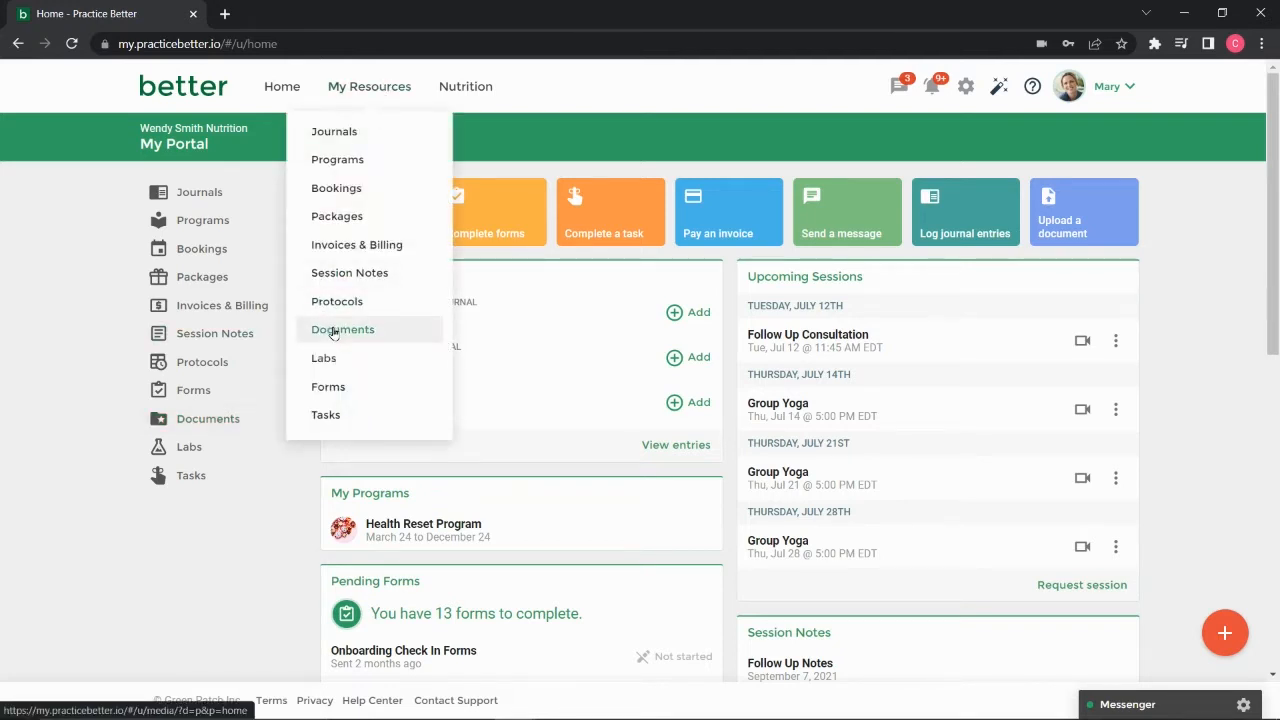
left_click(342, 329)
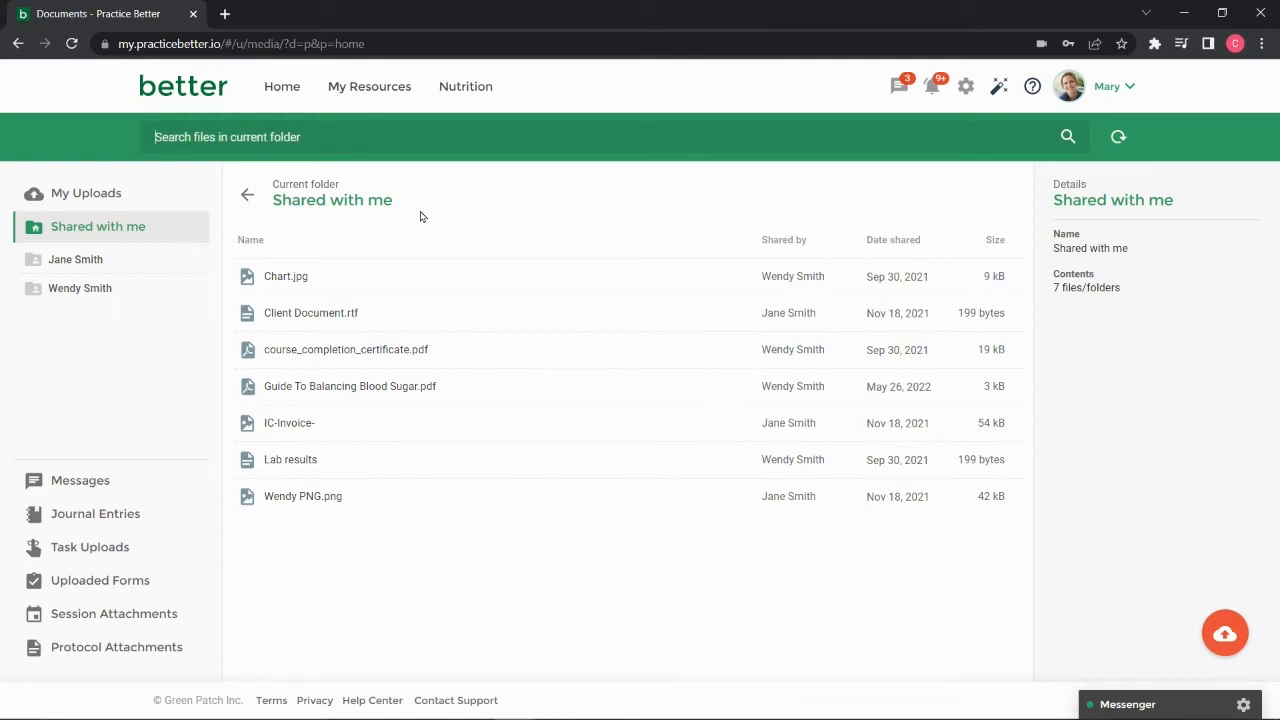
left_click(250, 240)
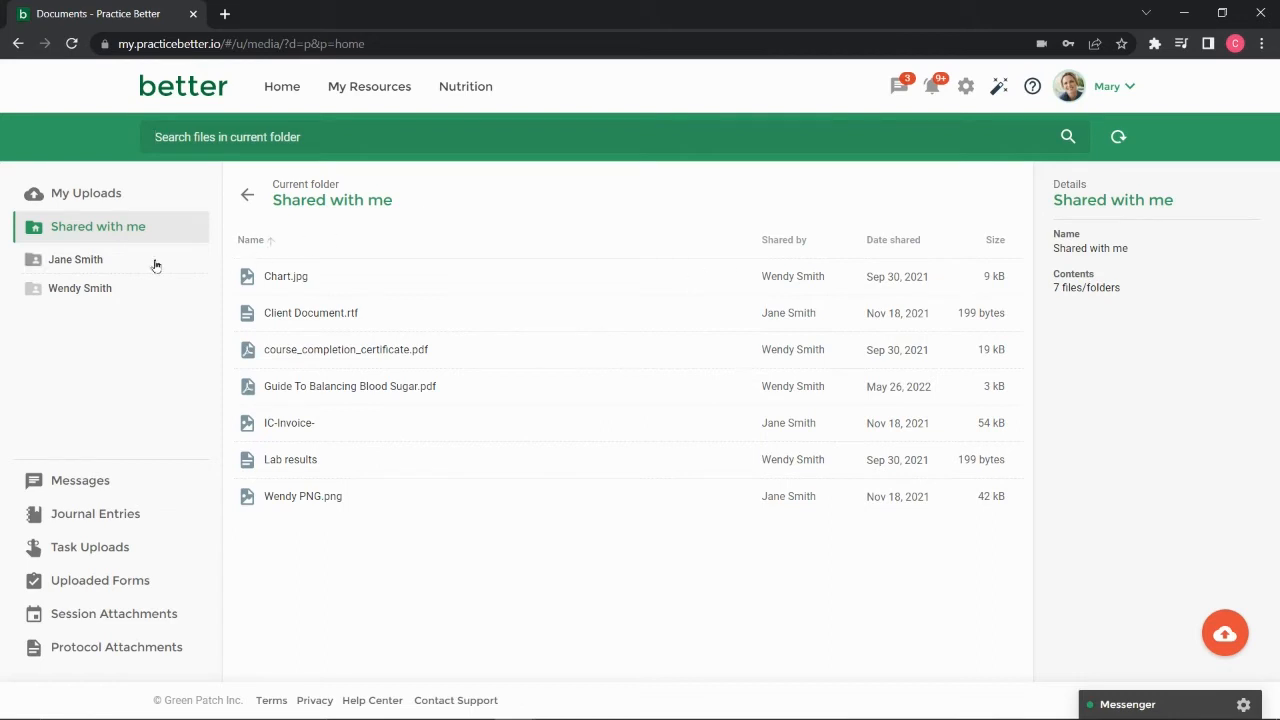
left_click(80, 288)
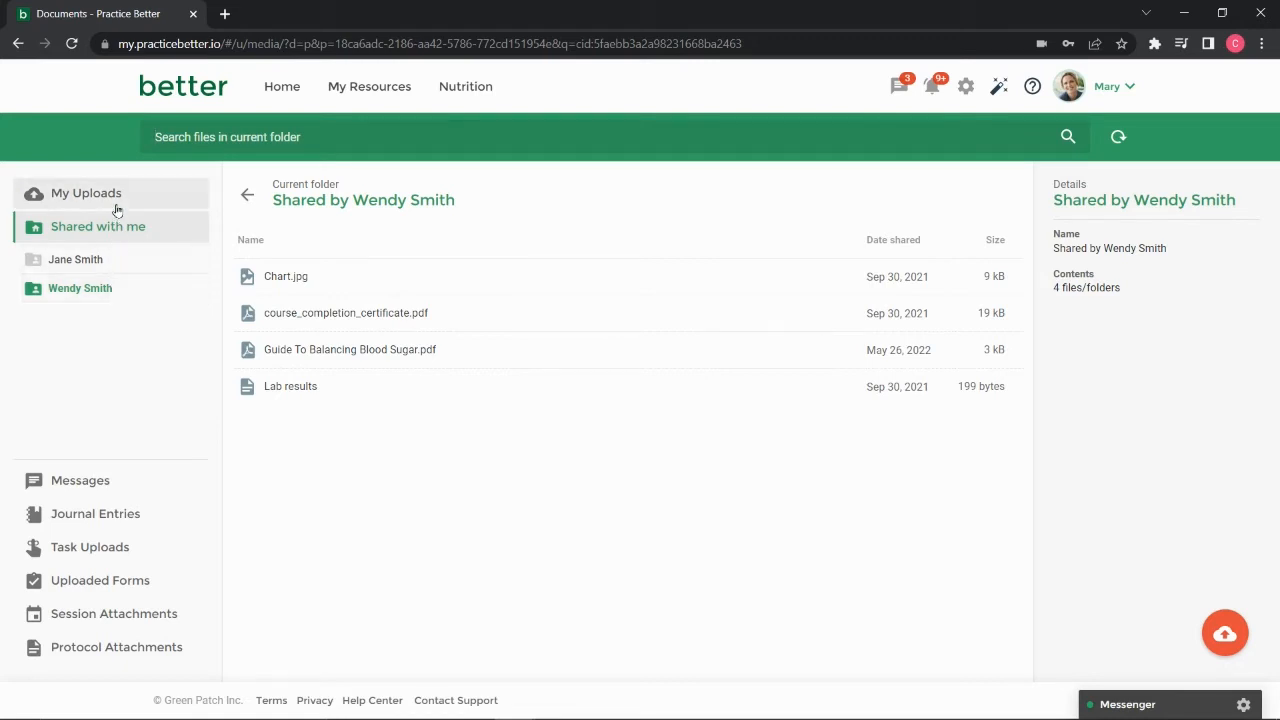
Review My Uploads, then return to the full Shared with me folder
left_click(86, 193)
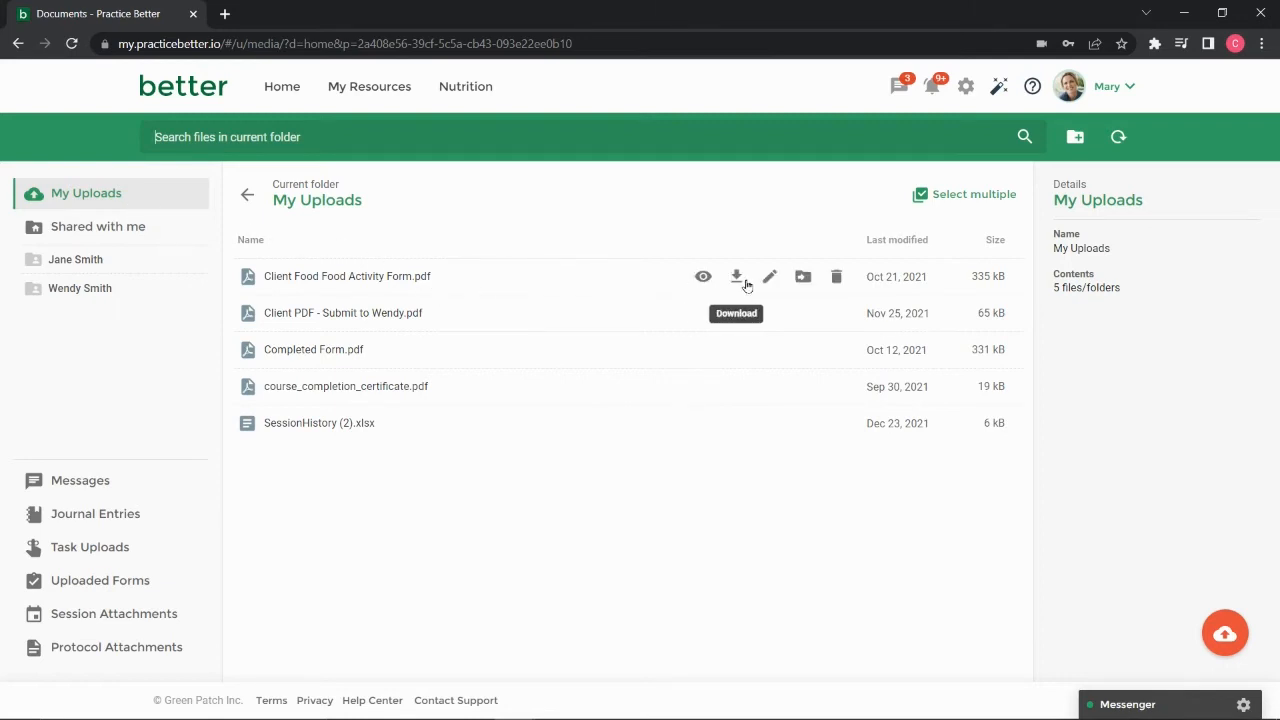
mouse_move(683, 488)
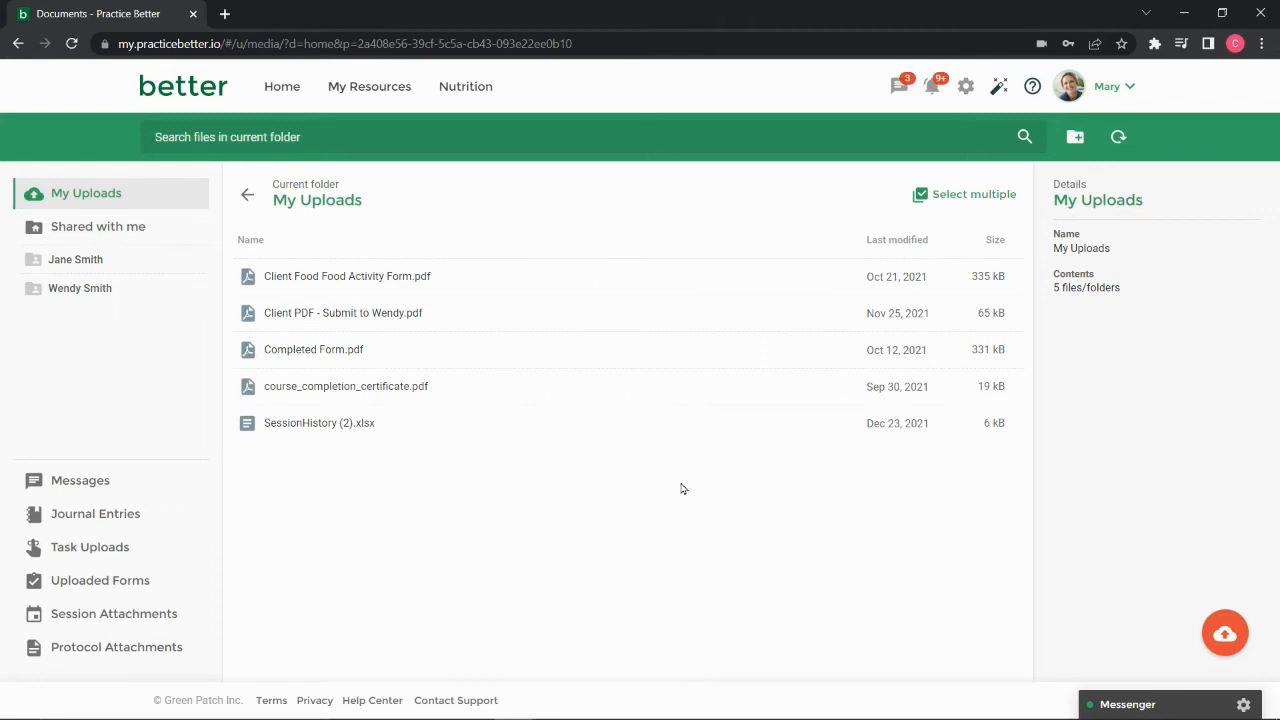
mouse_move(175, 548)
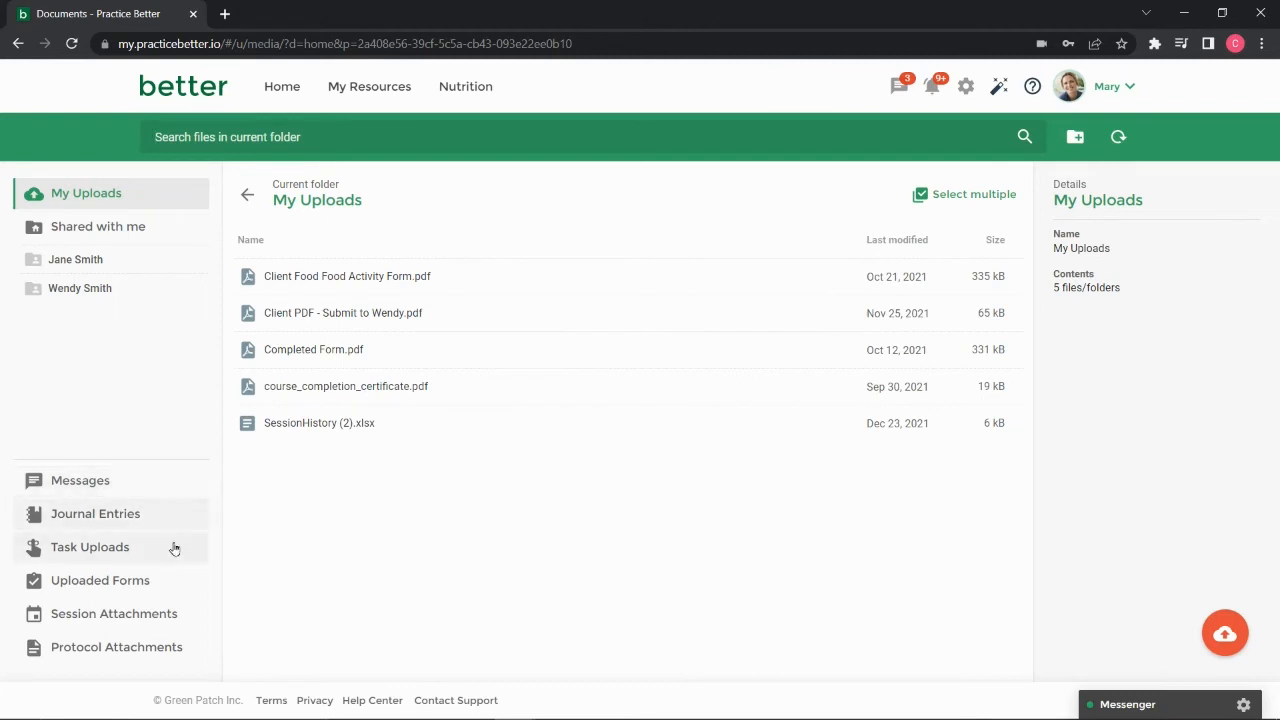
left_click(97, 226)
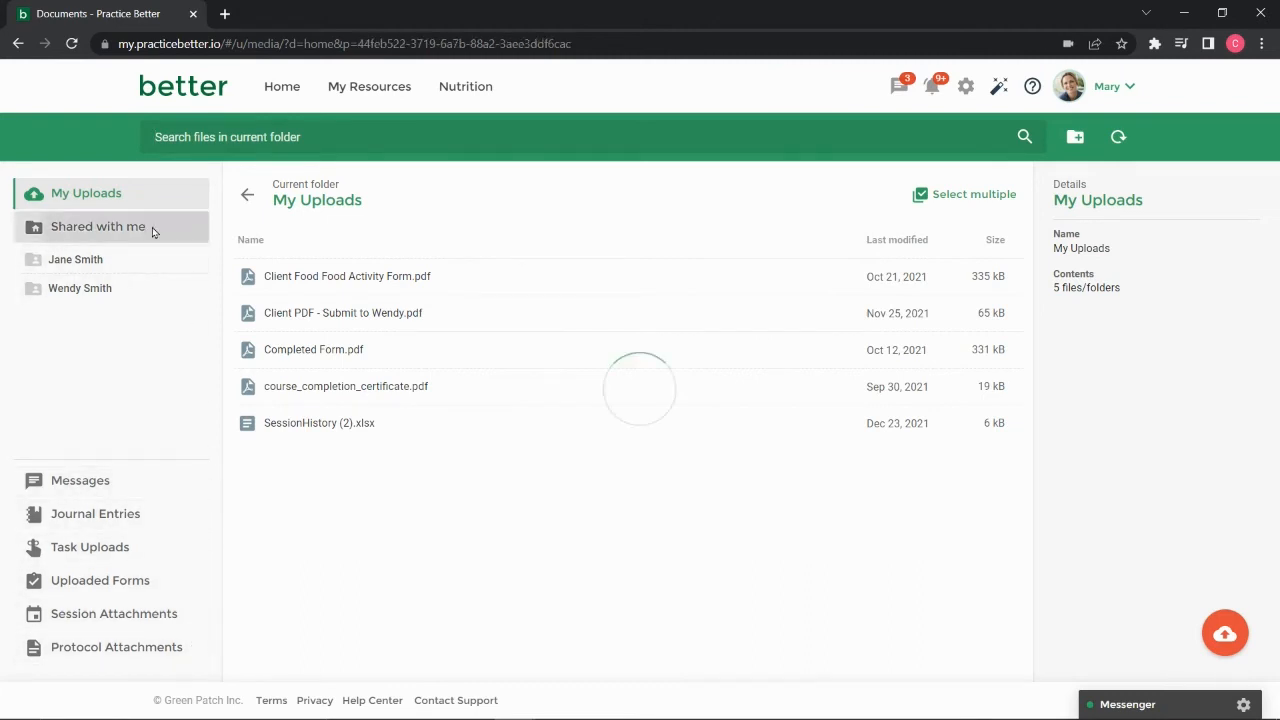
left_click(98, 226)
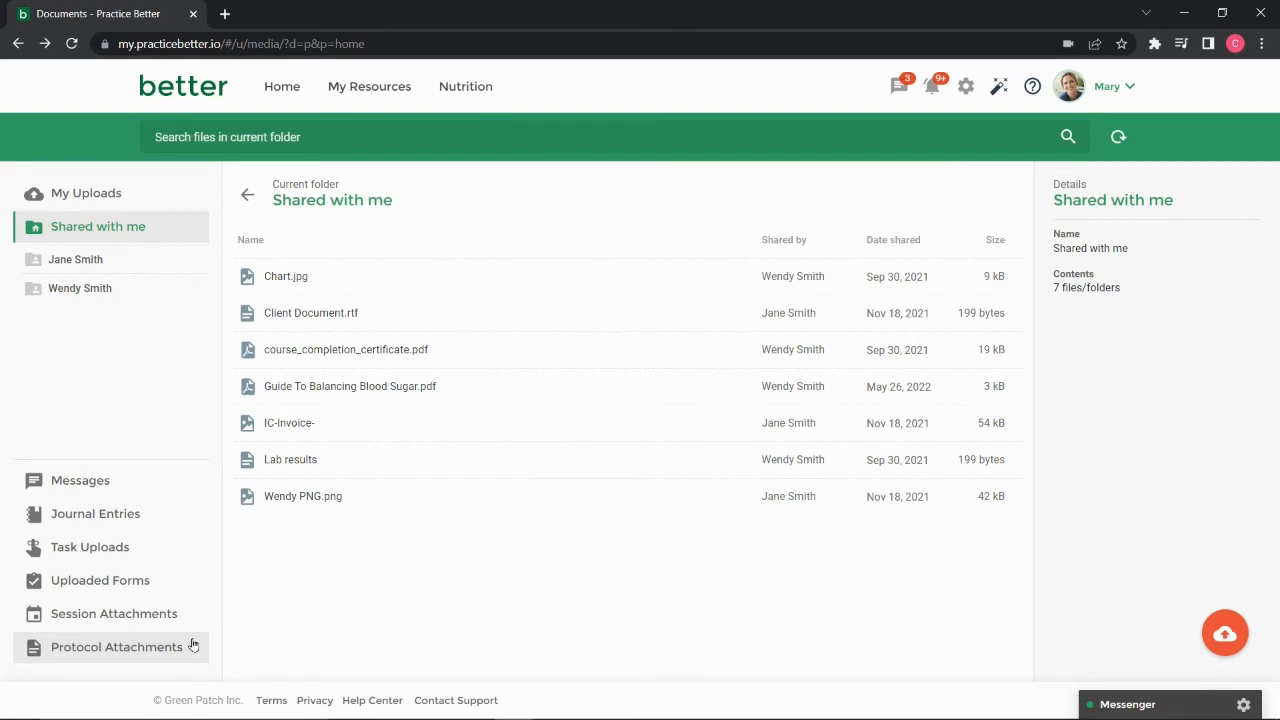
mouse_move(956, 608)
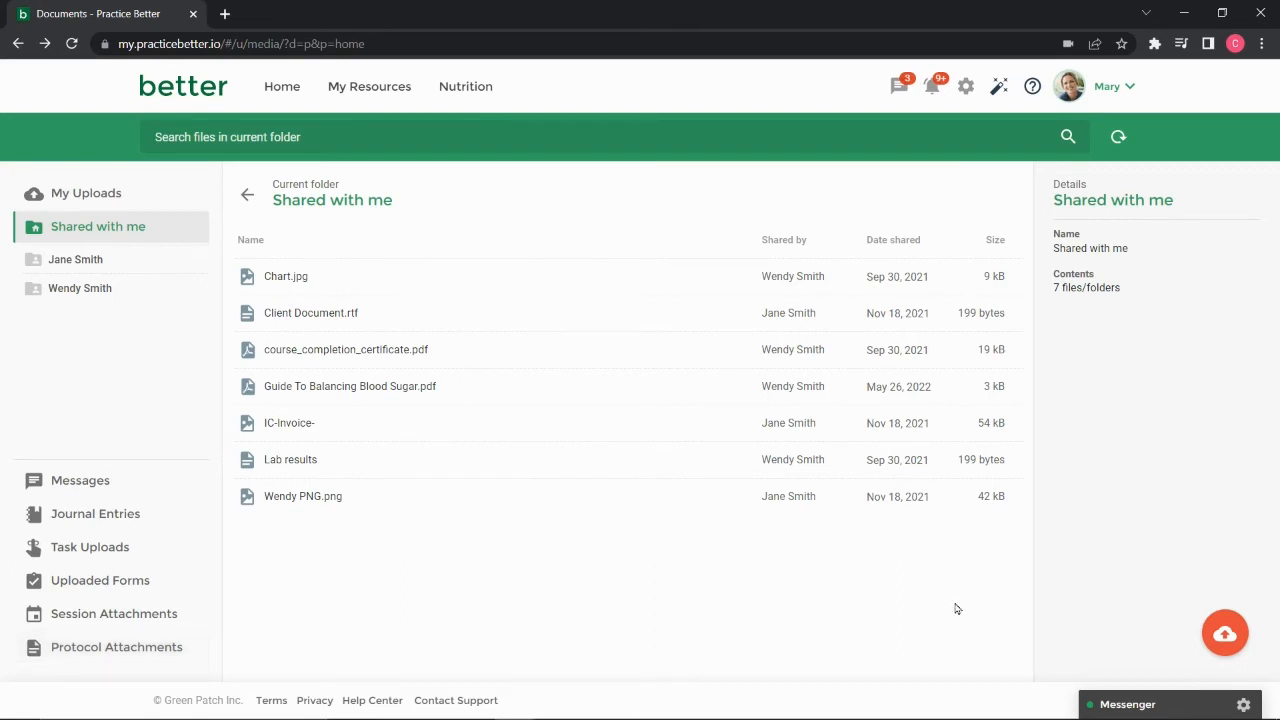
Begin a new upload and choose sample.PDF from the Downloads folder
left_click(1224, 632)
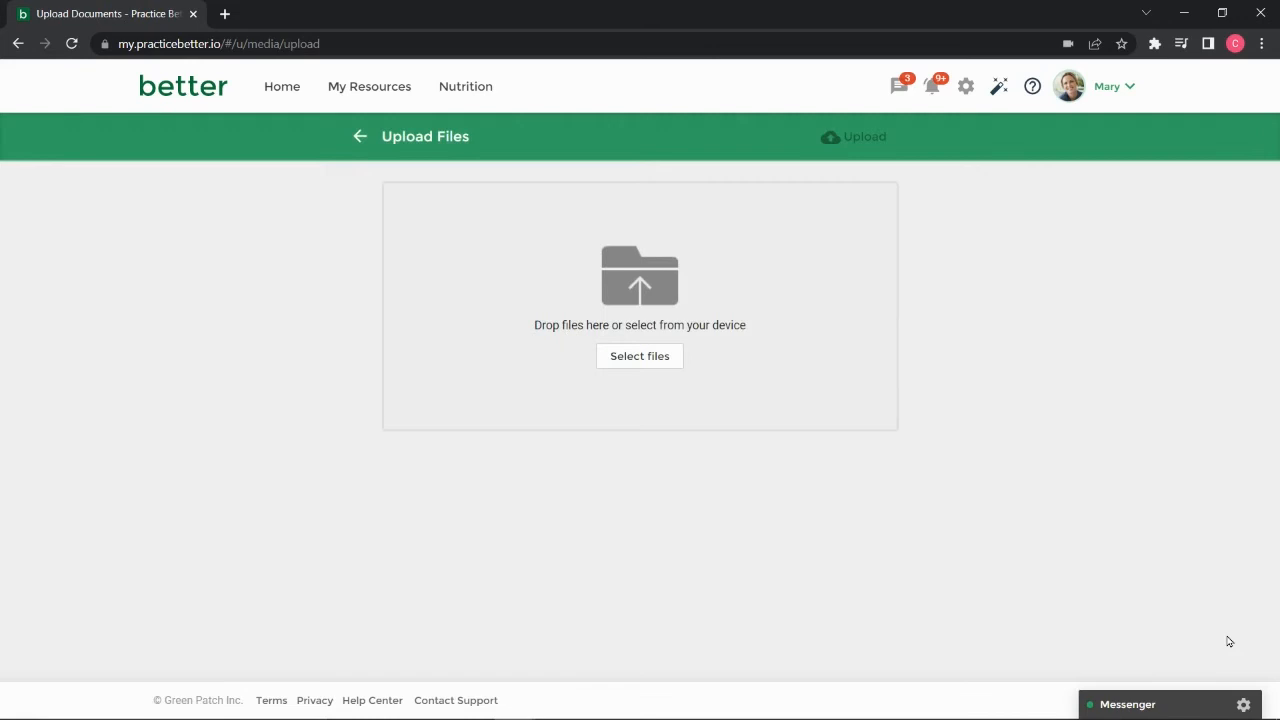
mouse_move(1117, 543)
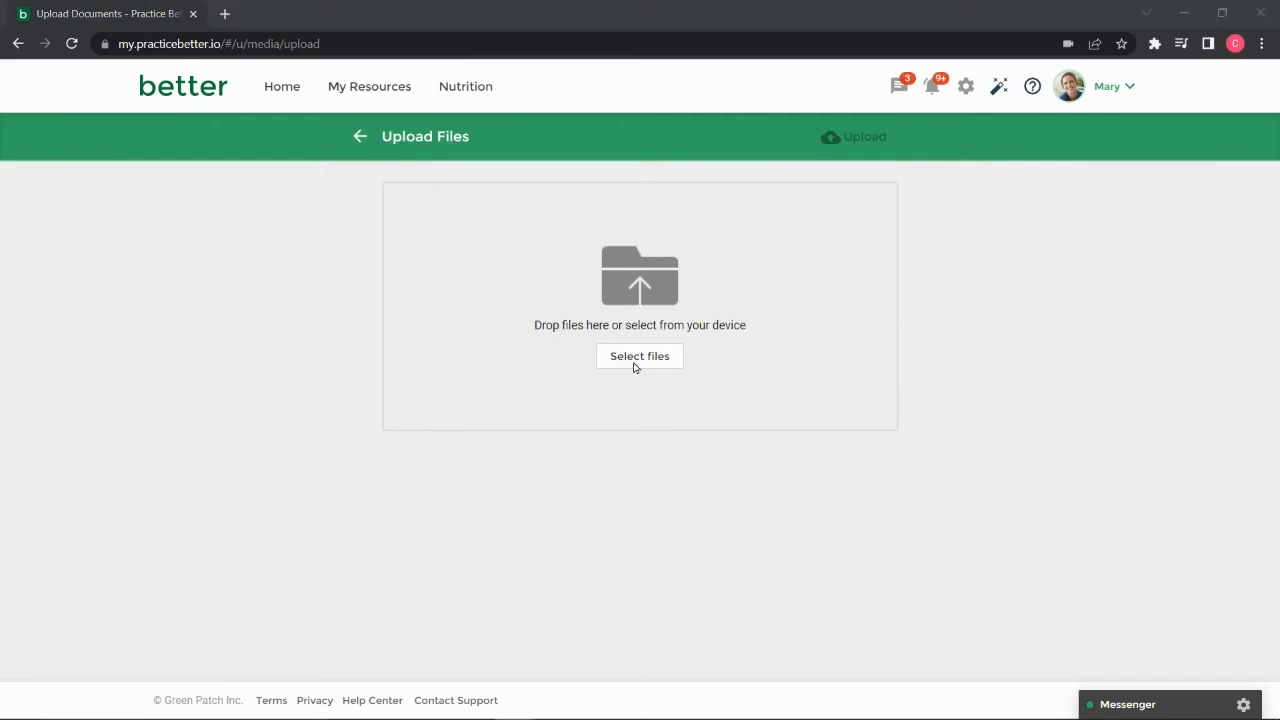
left_click(639, 356)
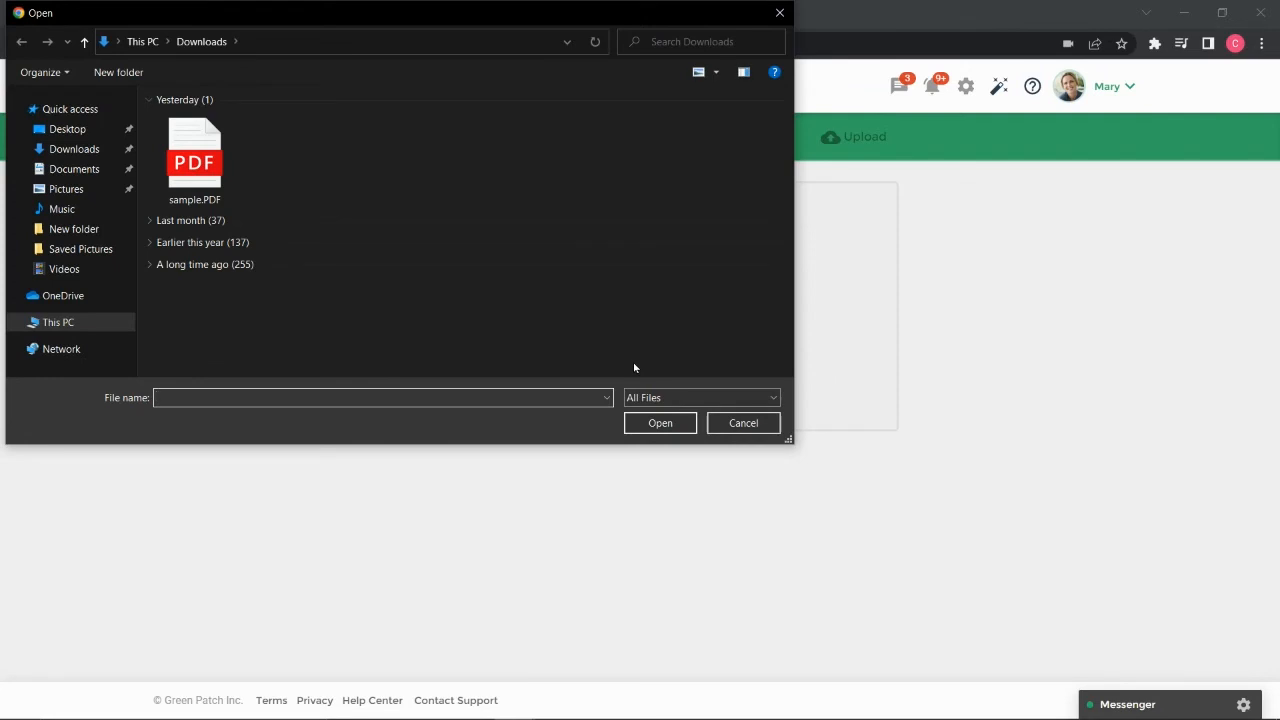
left_click(194, 160)
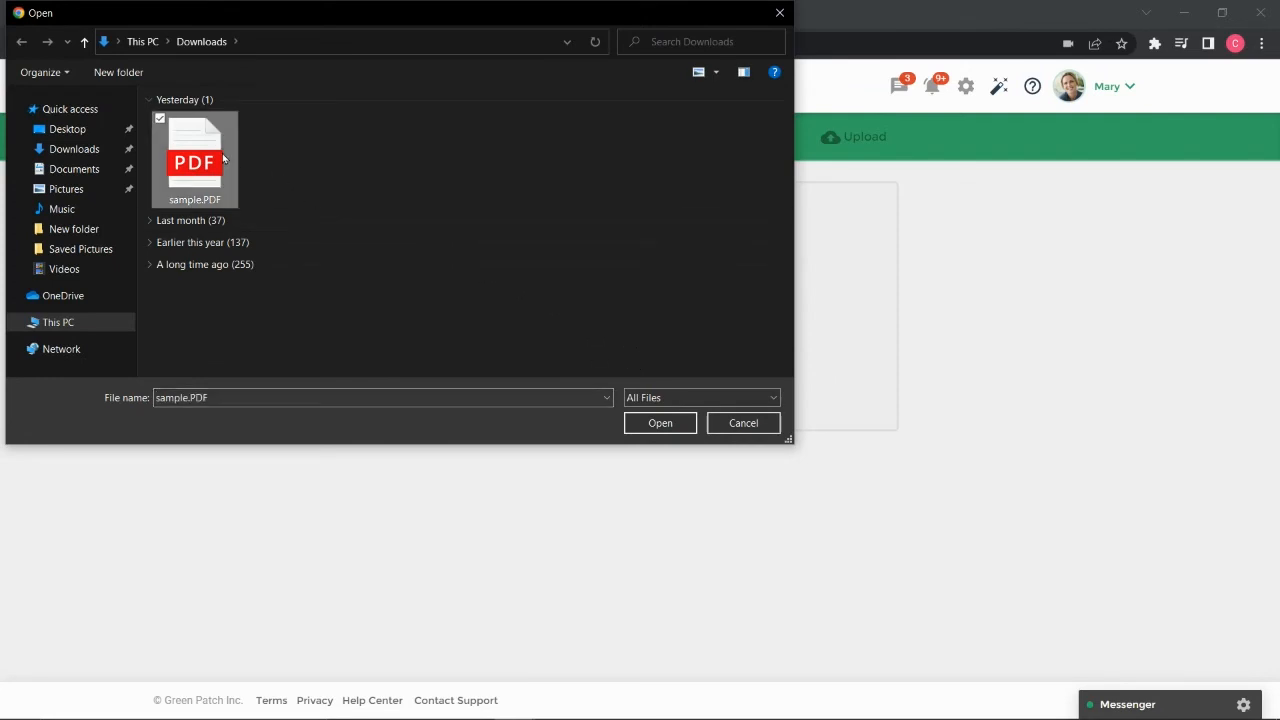
left_click(660, 422)
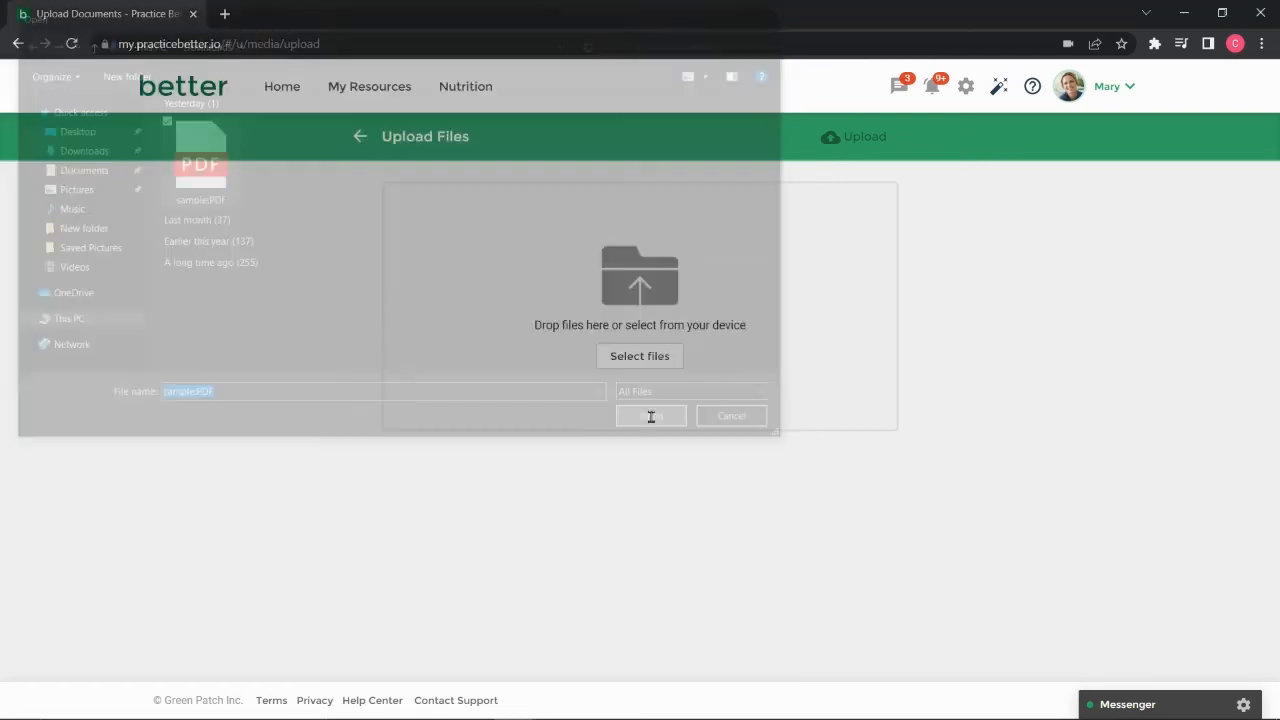
left_click(651, 415)
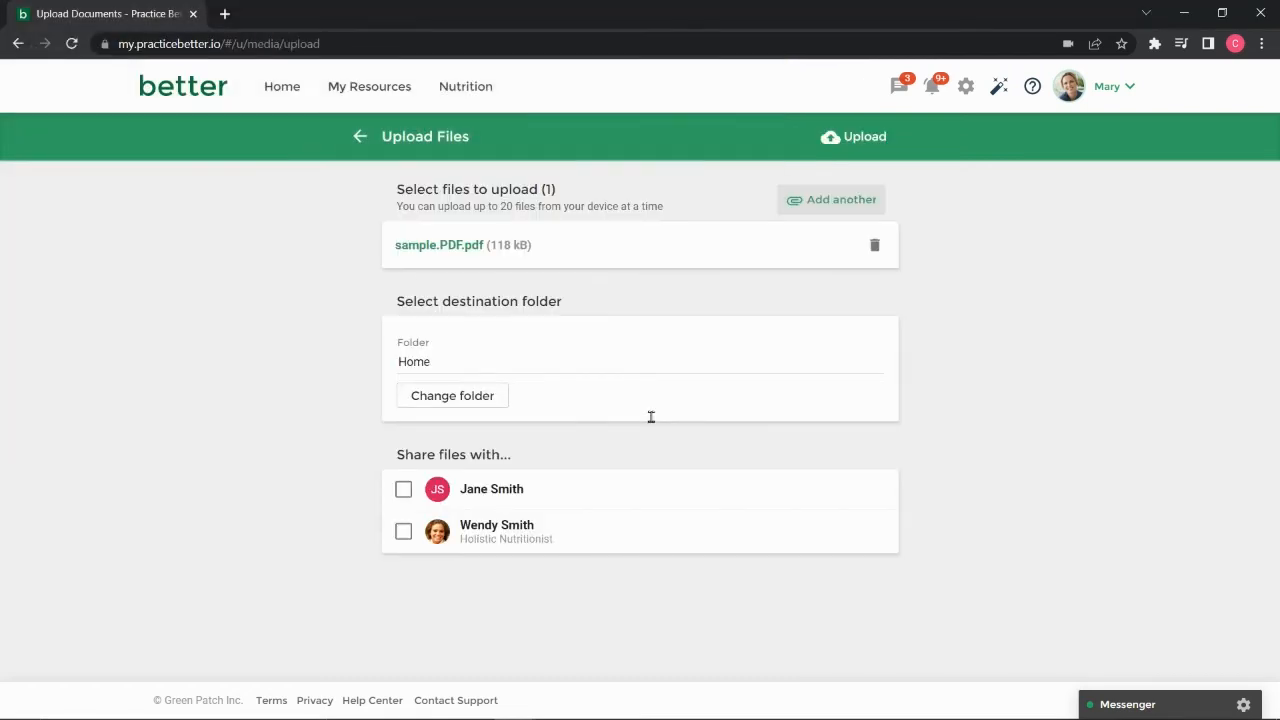
mouse_move(573, 247)
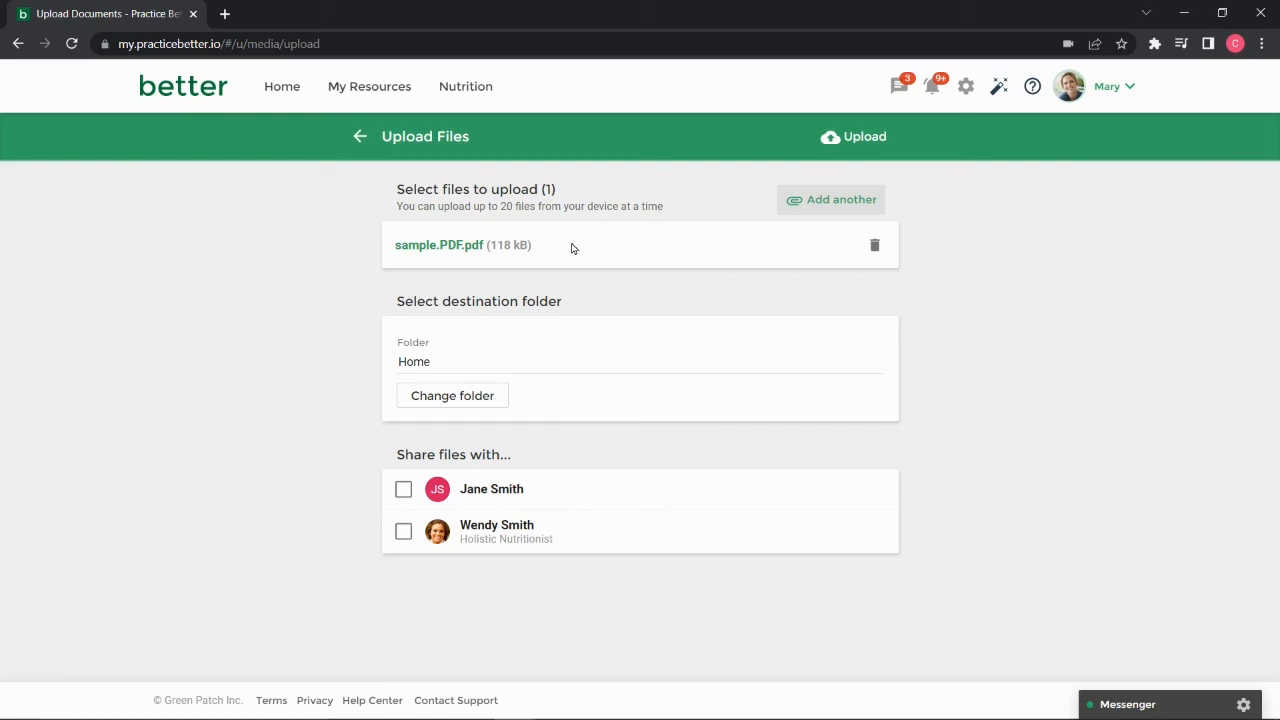
mouse_move(825, 250)
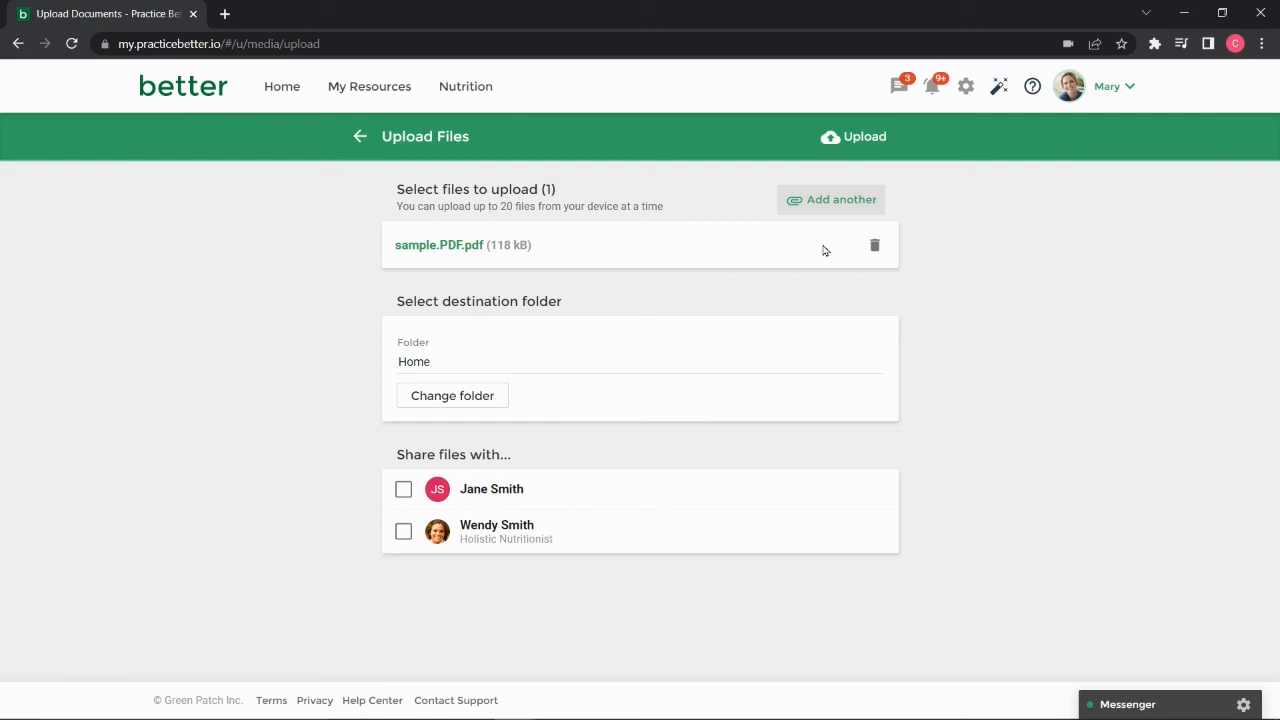
mouse_move(874, 245)
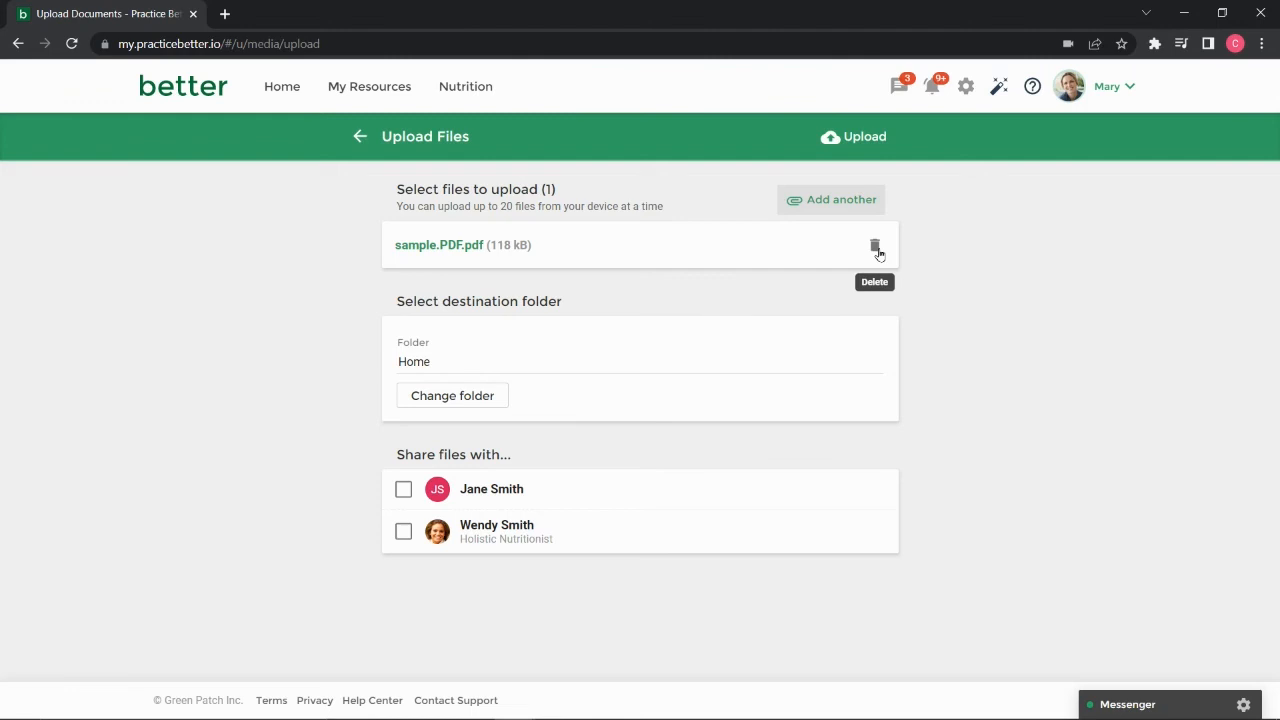
mouse_move(855, 199)
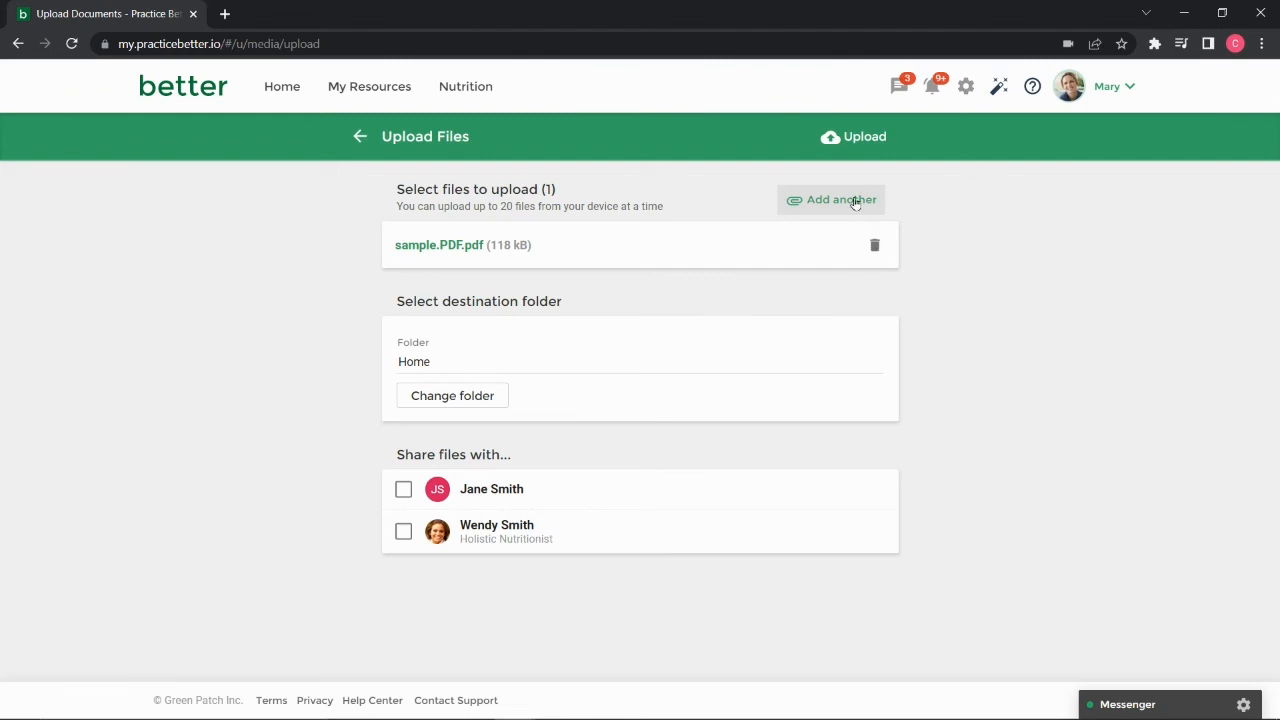
mouse_move(571, 328)
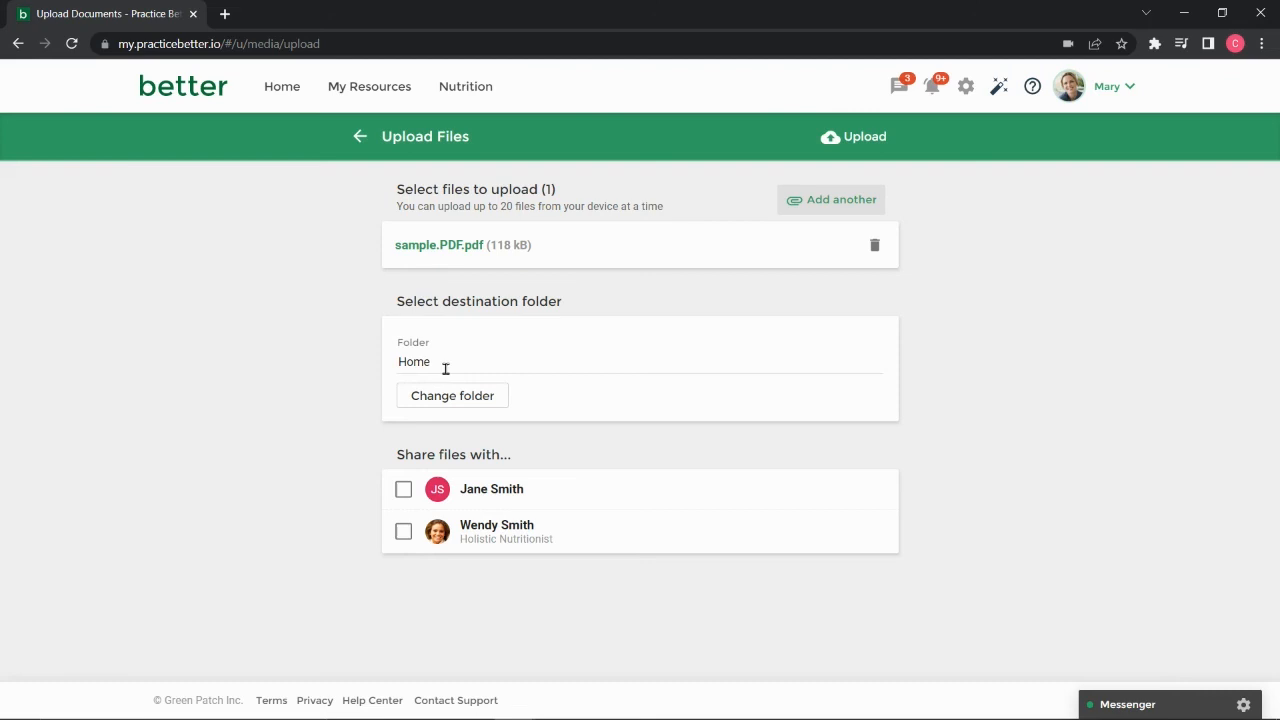
mouse_move(452, 395)
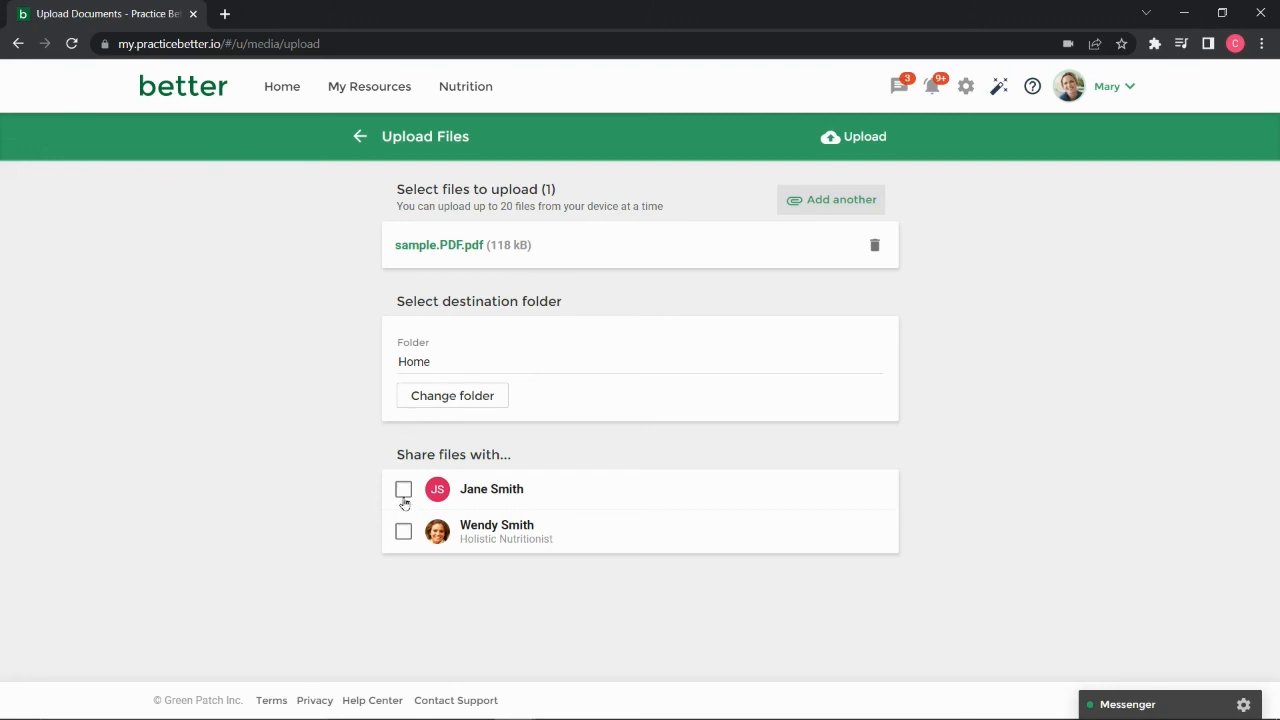
Share the file with Jane Smith and confirm uploading sample.PDF to Home
left_click(863, 136)
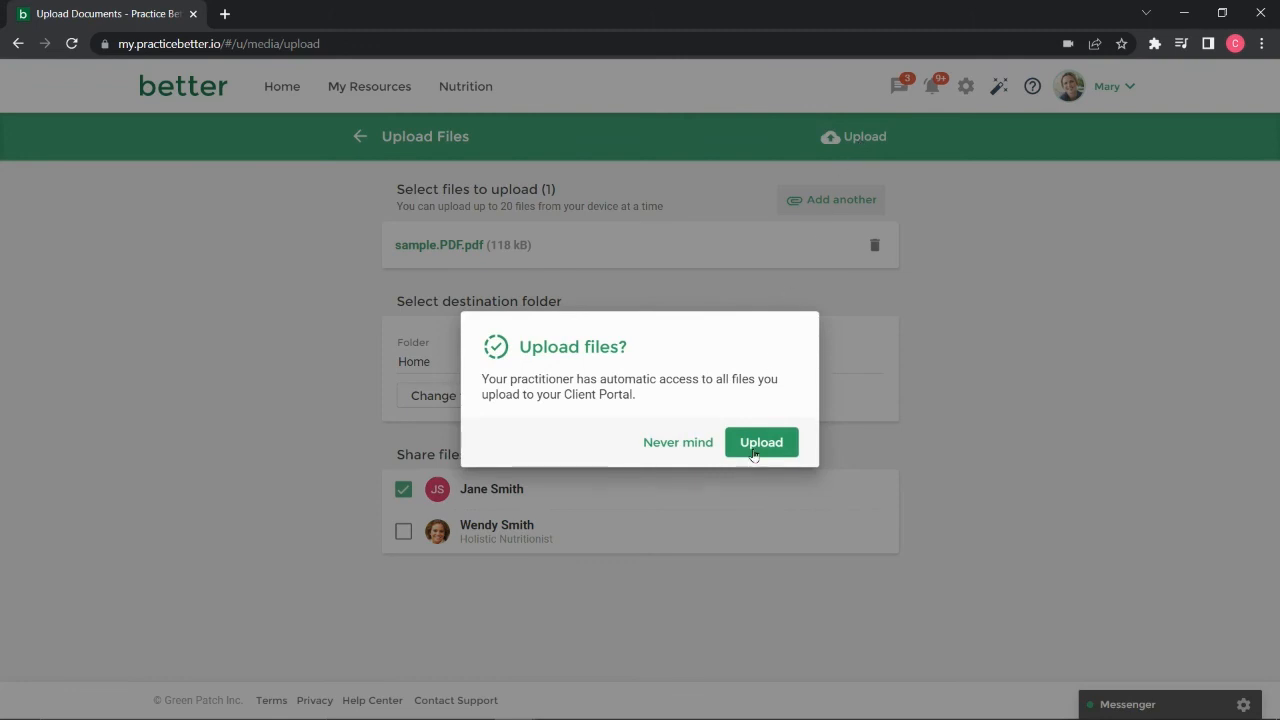
left_click(761, 442)
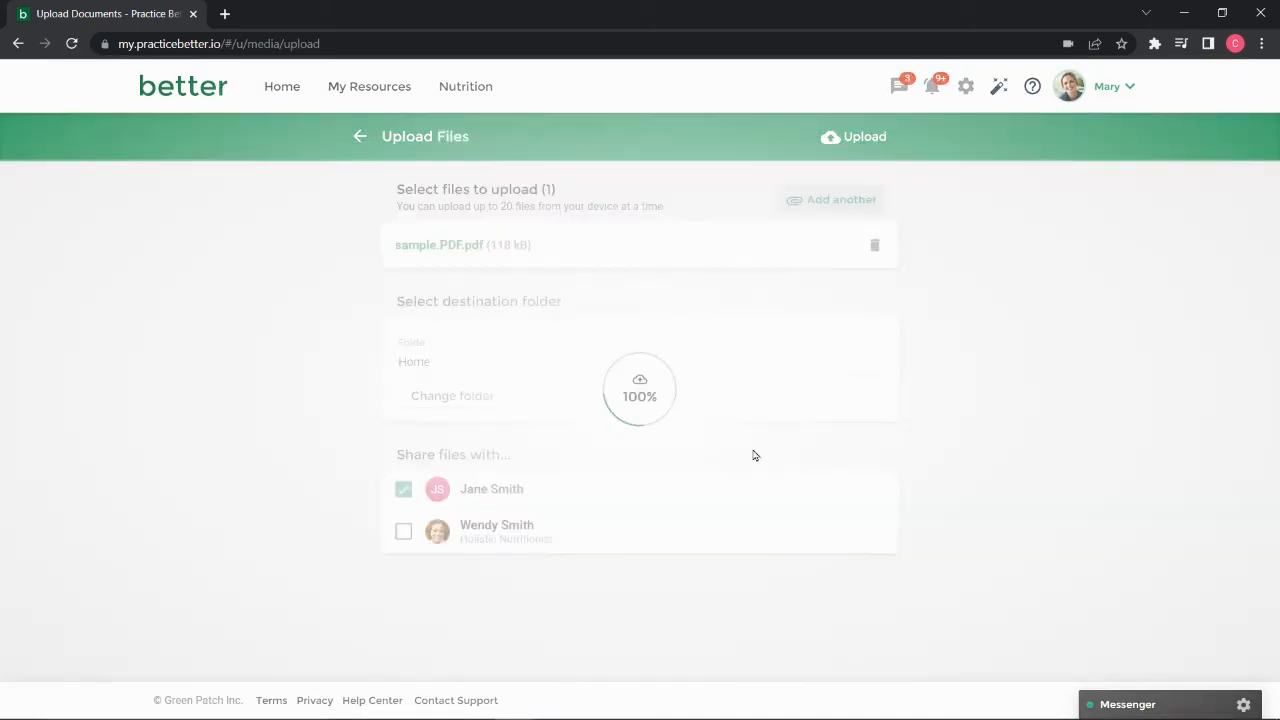